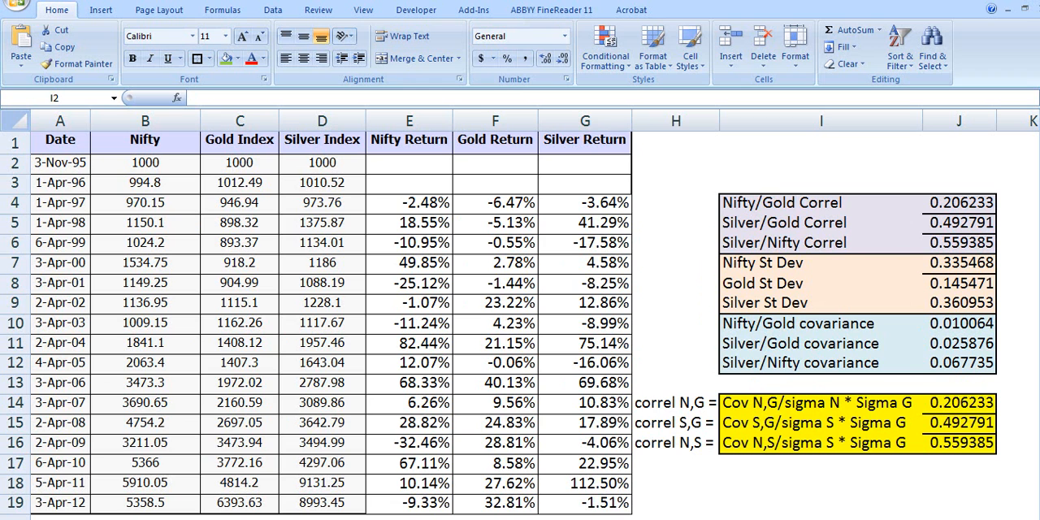
mouse_move(812, 185)
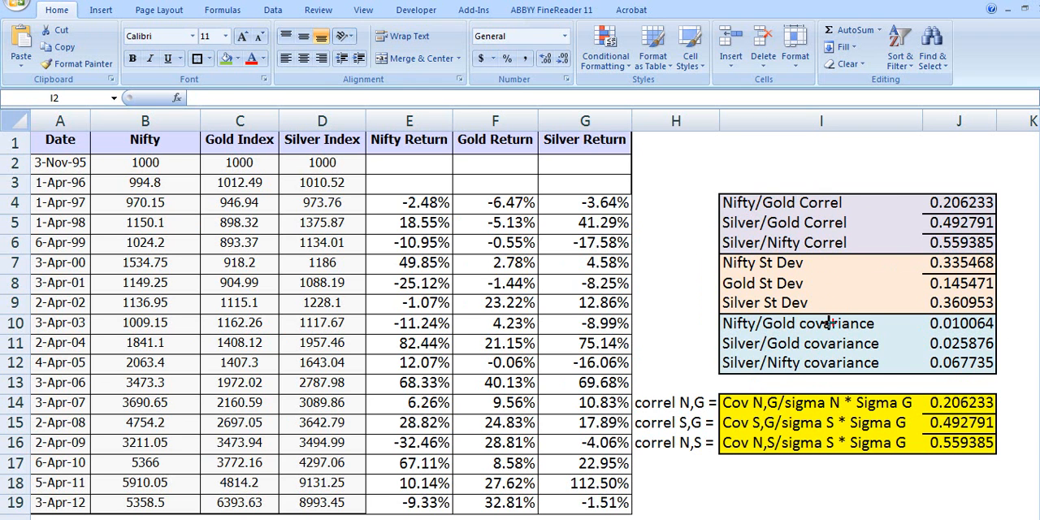
mouse_move(978, 201)
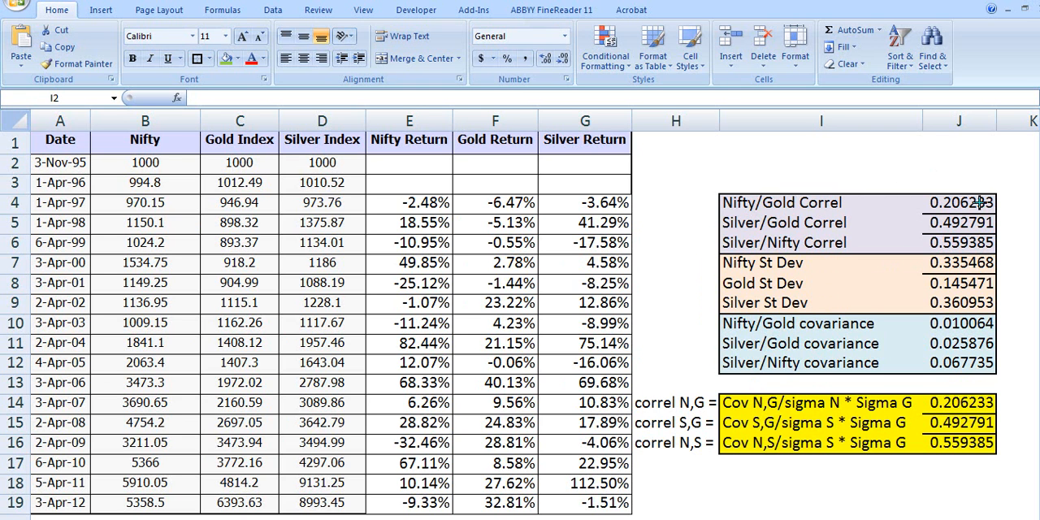
mouse_move(929, 178)
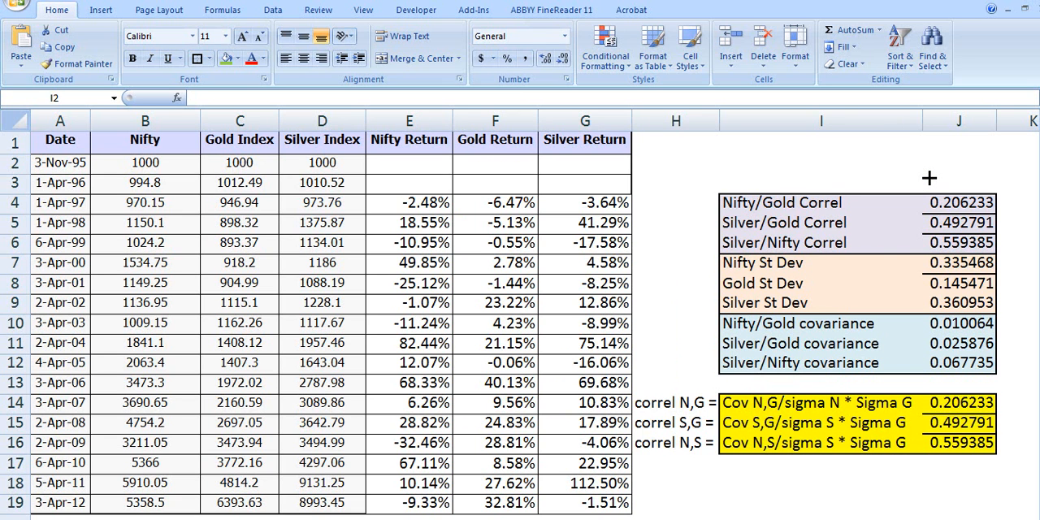
mouse_move(816, 153)
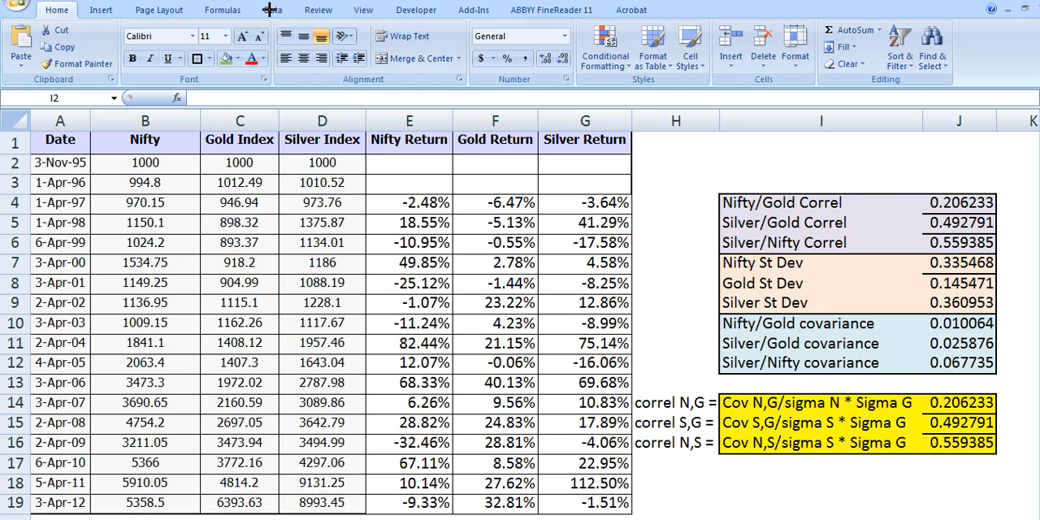
- Choose the Correlation tool from the Data Analysis list on the Data ribbon
left_click(821, 164)
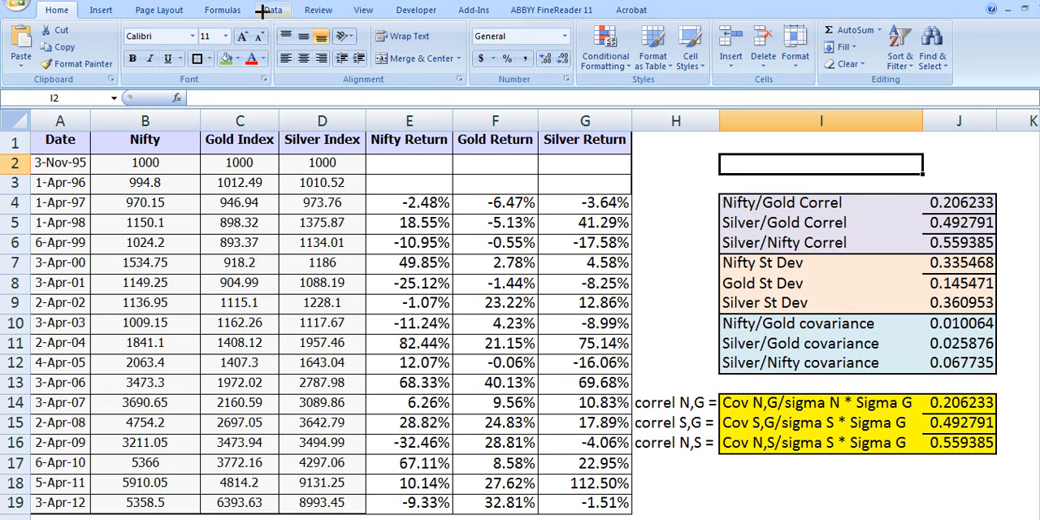
left_click(273, 9)
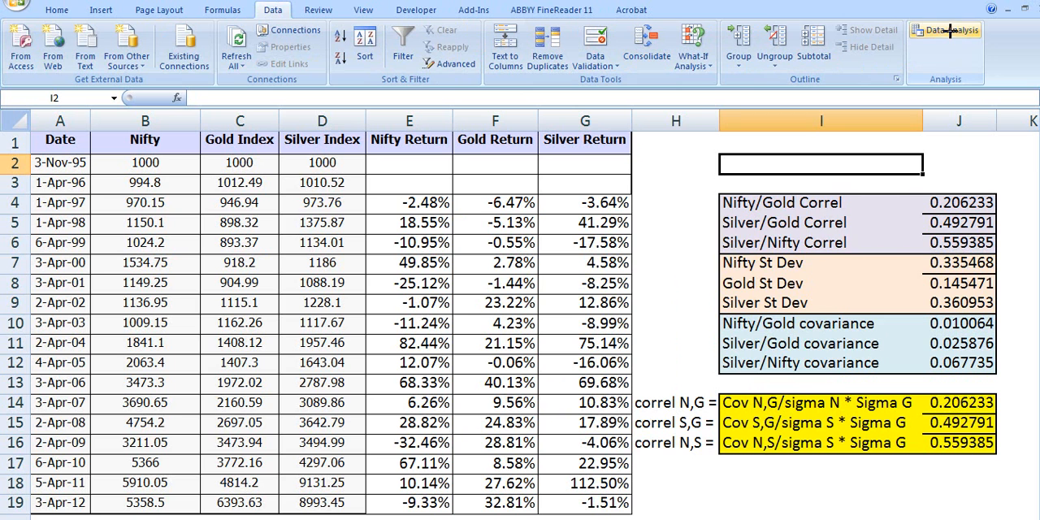
left_click(945, 29)
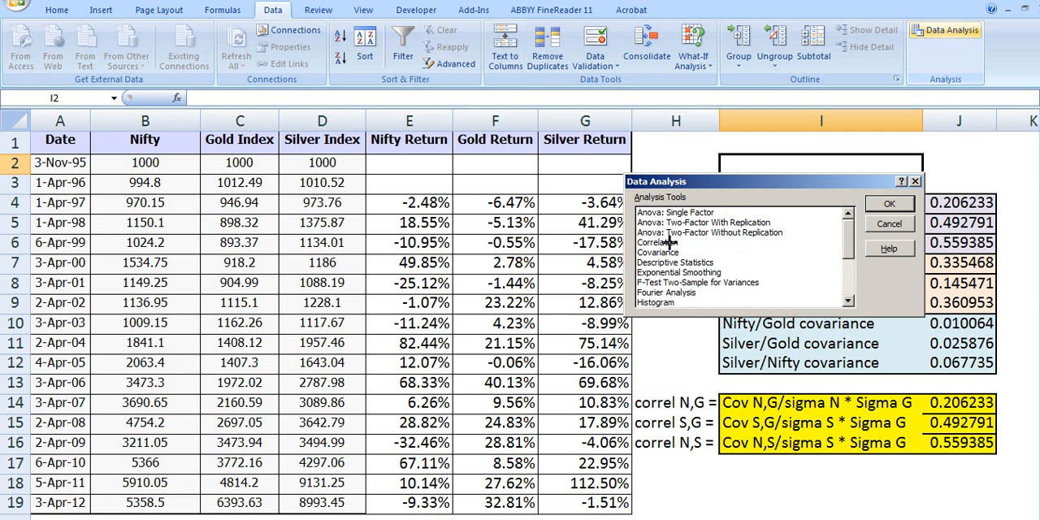
left_click(658, 242)
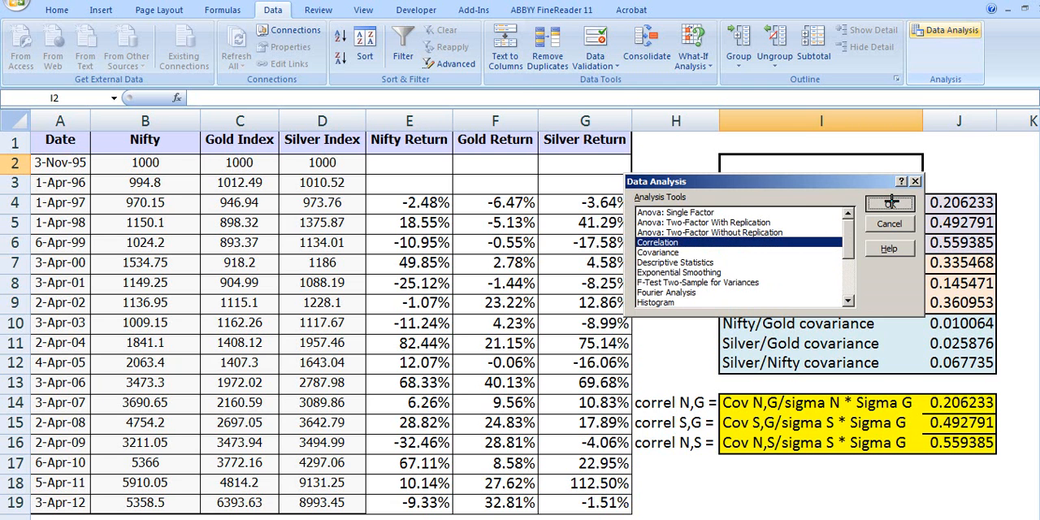
- Set the Correlation input range to the Nifty and Gold returns from row 4 to row 19
left_click(888, 202)
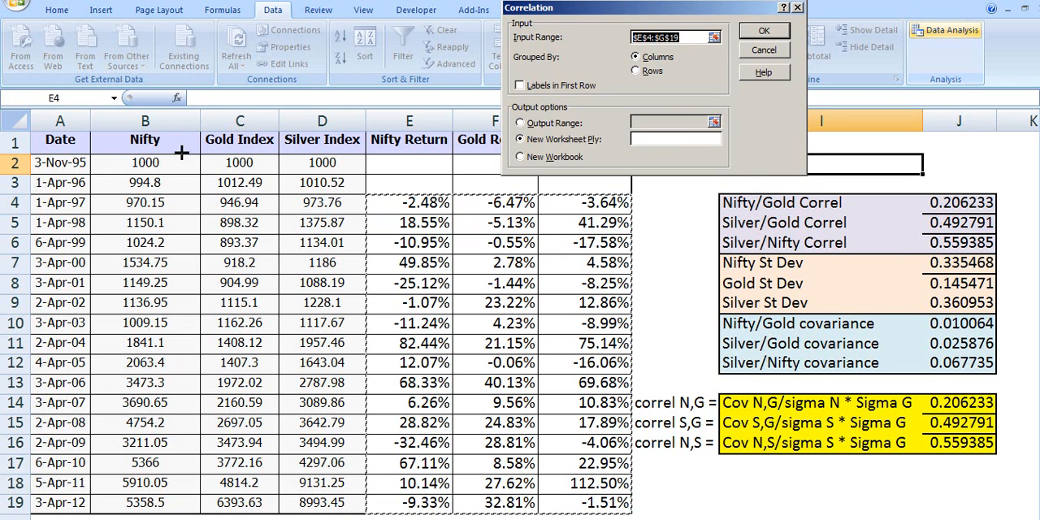
mouse_move(194, 145)
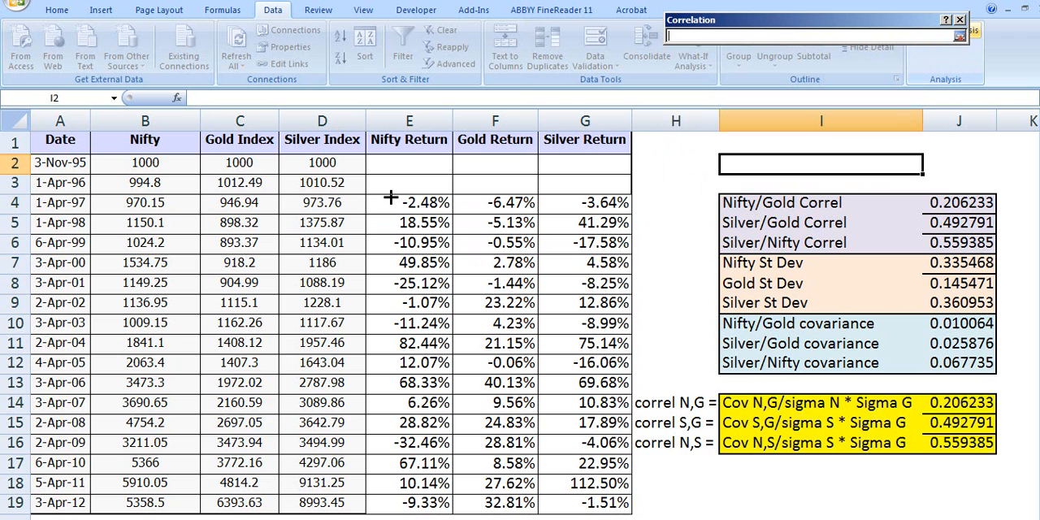
left_click_drag(409, 201, 409, 222)
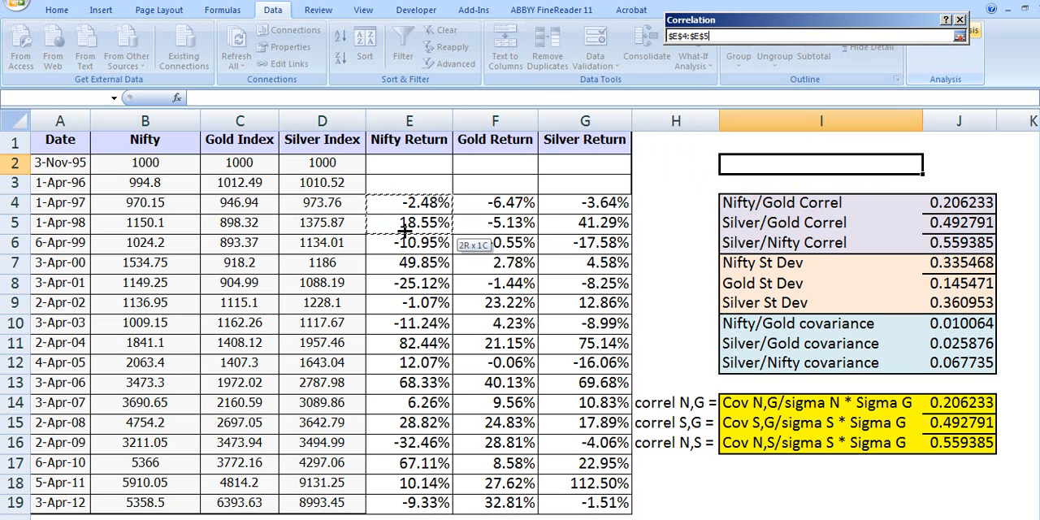
left_click_drag(409, 202, 494, 482)
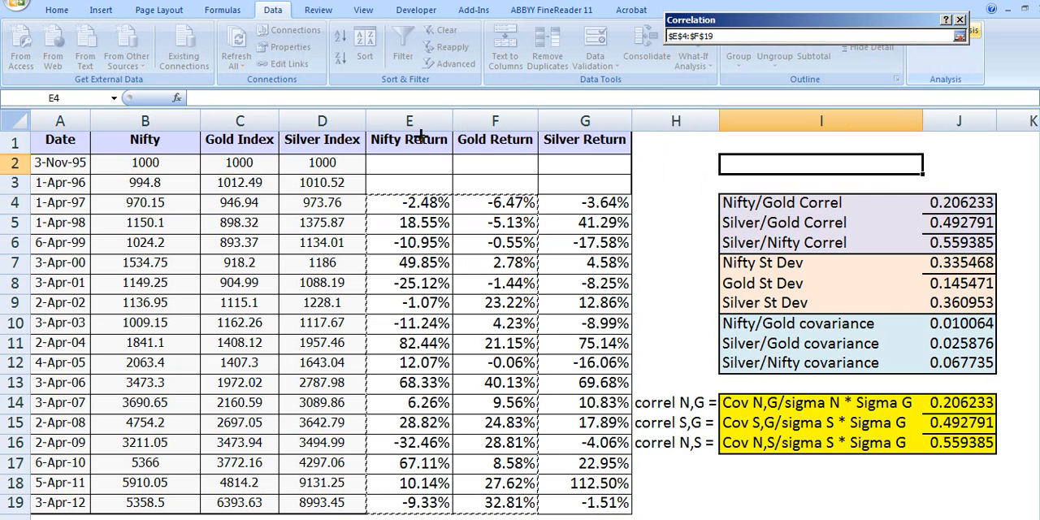
mouse_move(491, 139)
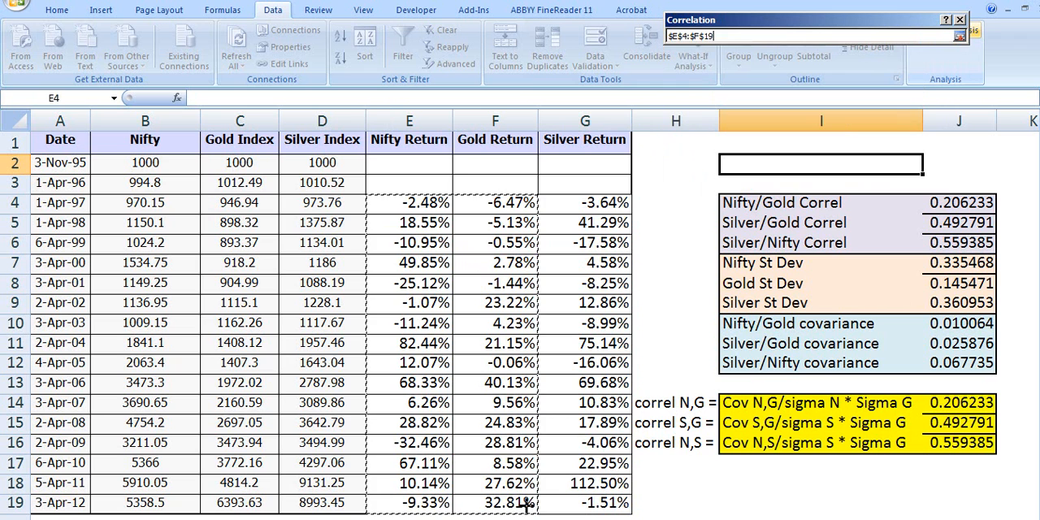
mouse_move(946, 78)
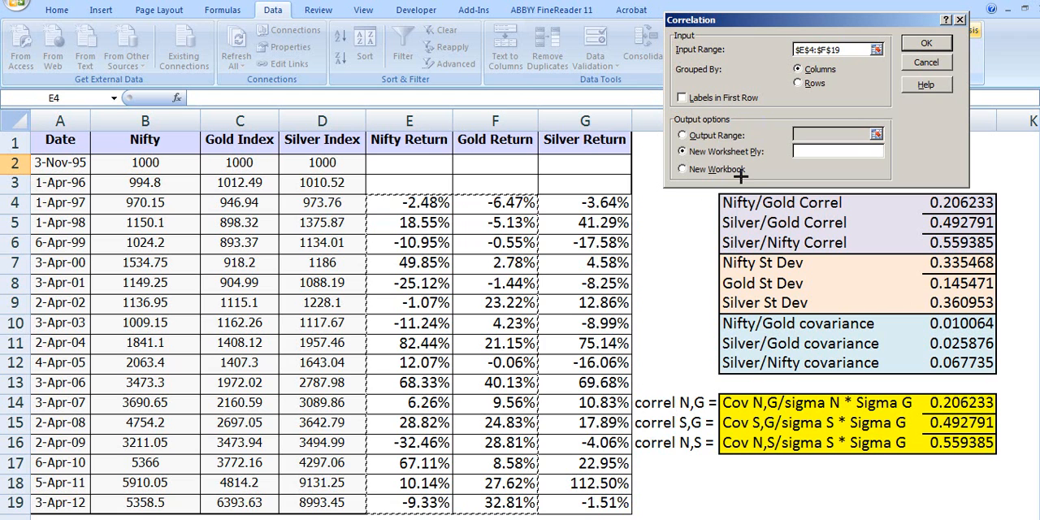
left_click(681, 135)
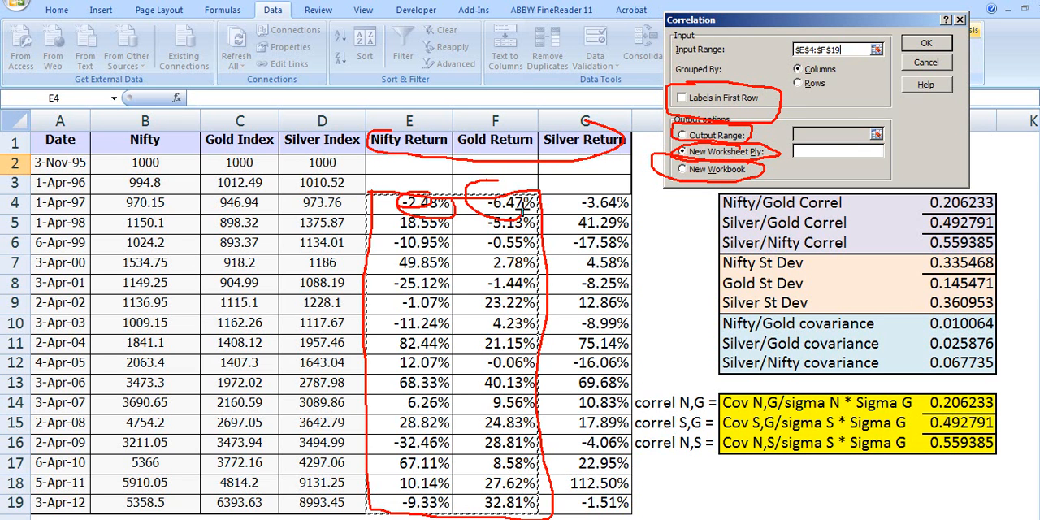
mouse_move(377, 153)
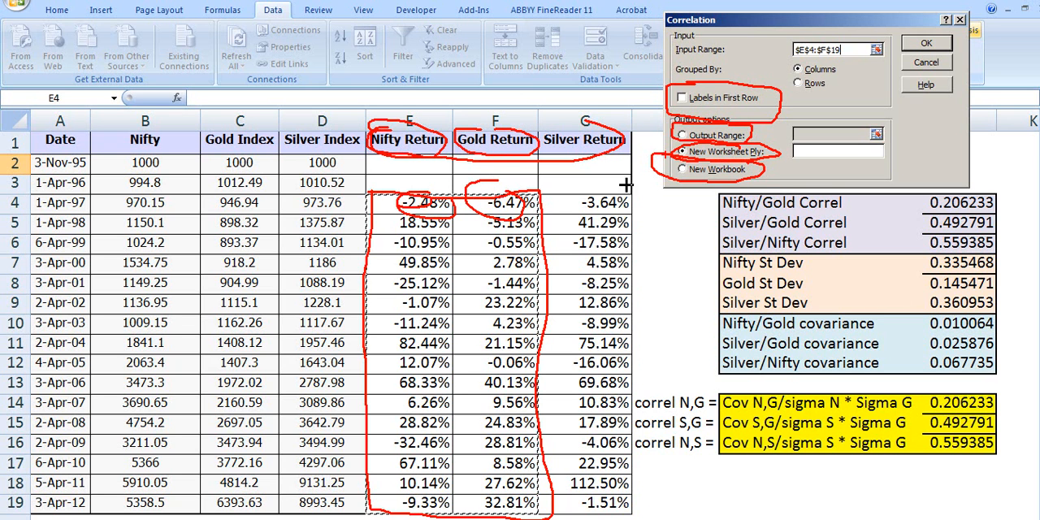
left_click(681, 98)
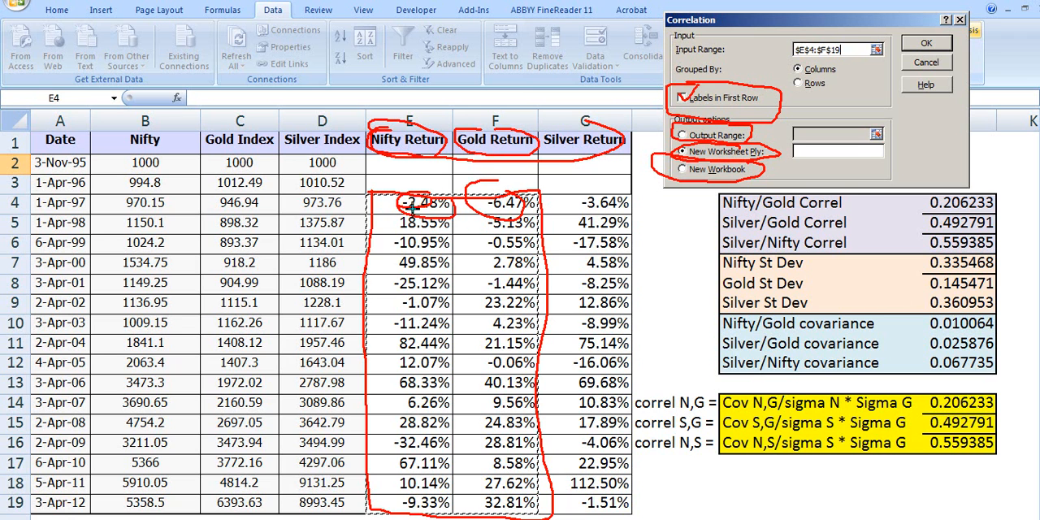
mouse_move(481, 212)
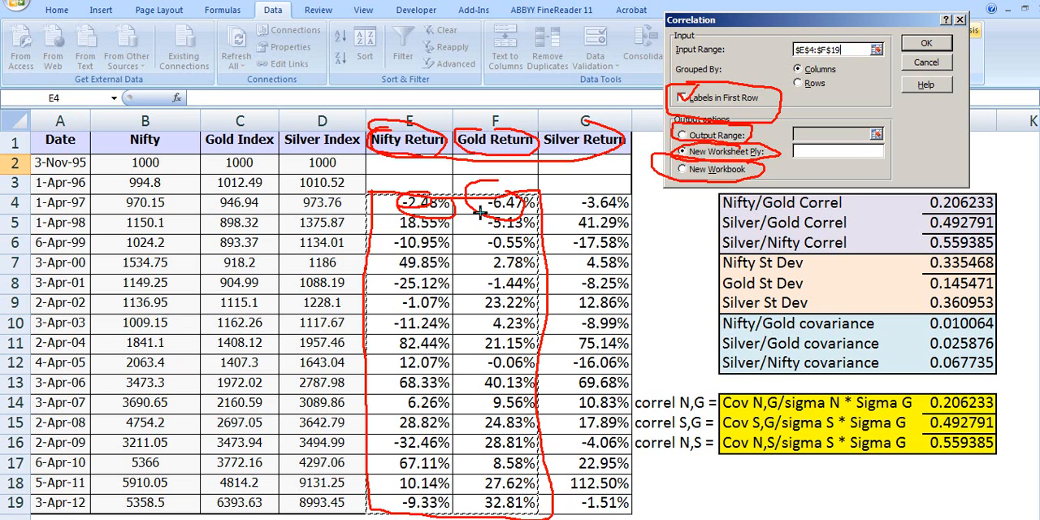
left_click(681, 97)
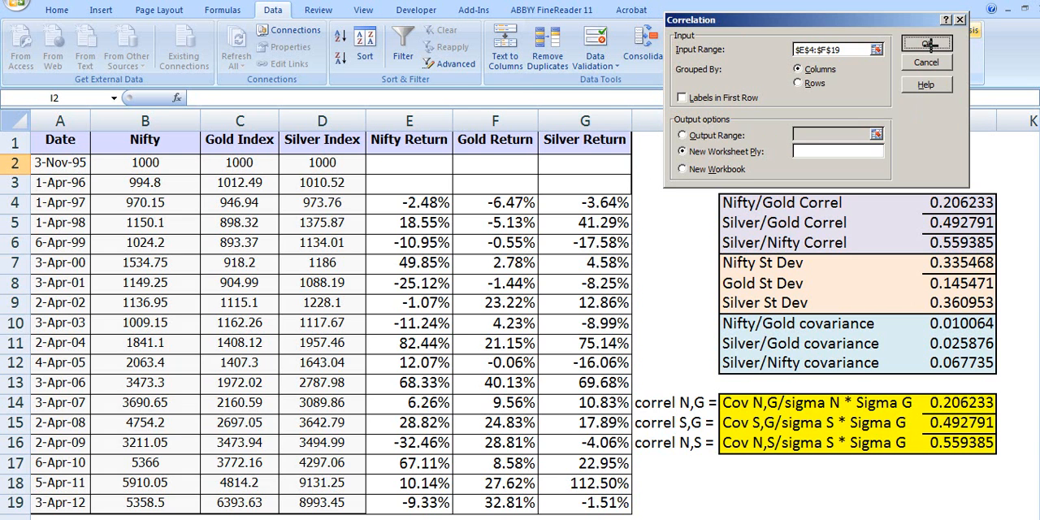
- Output the correlation to a new worksheet and relabel the Column 1 header as nifty
left_click(926, 42)
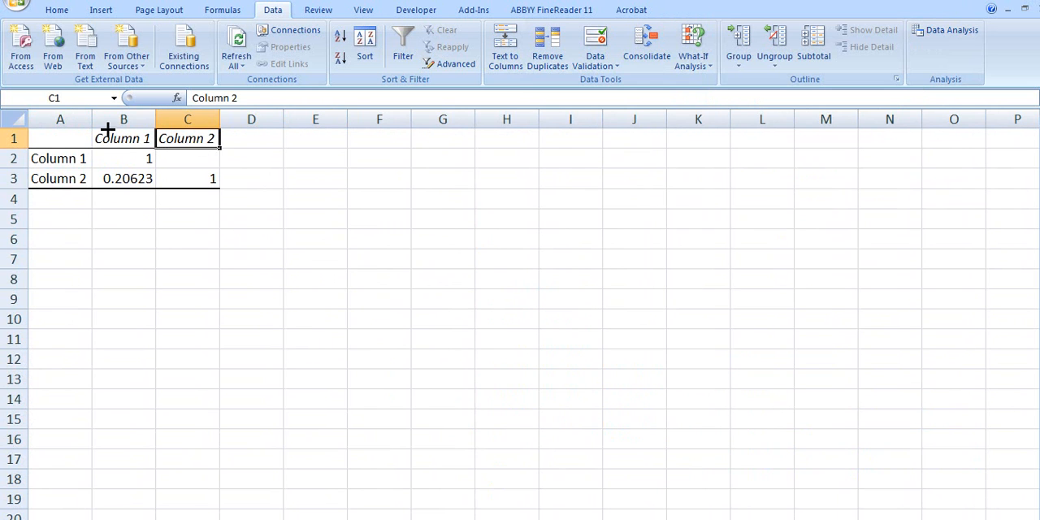
double_click(123, 138)
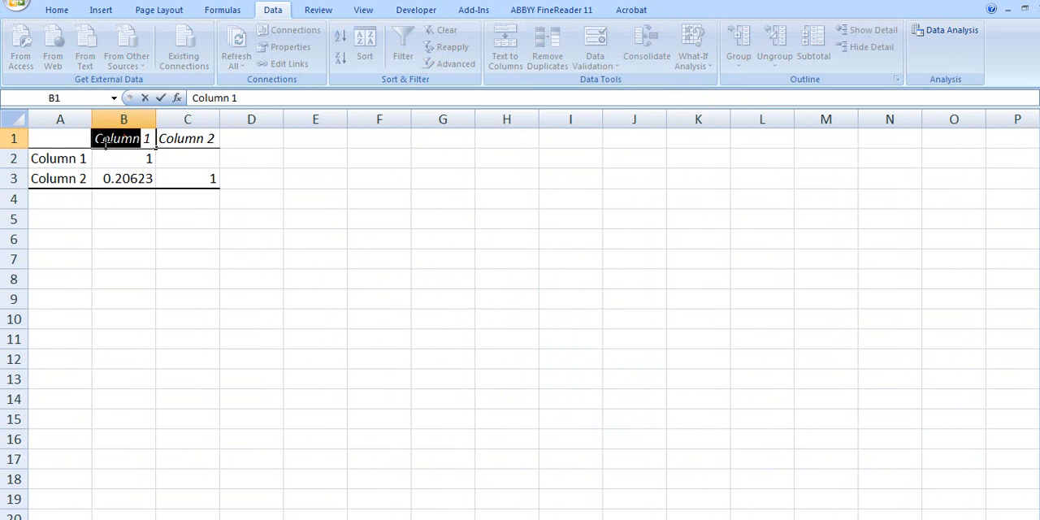
type("nifty")
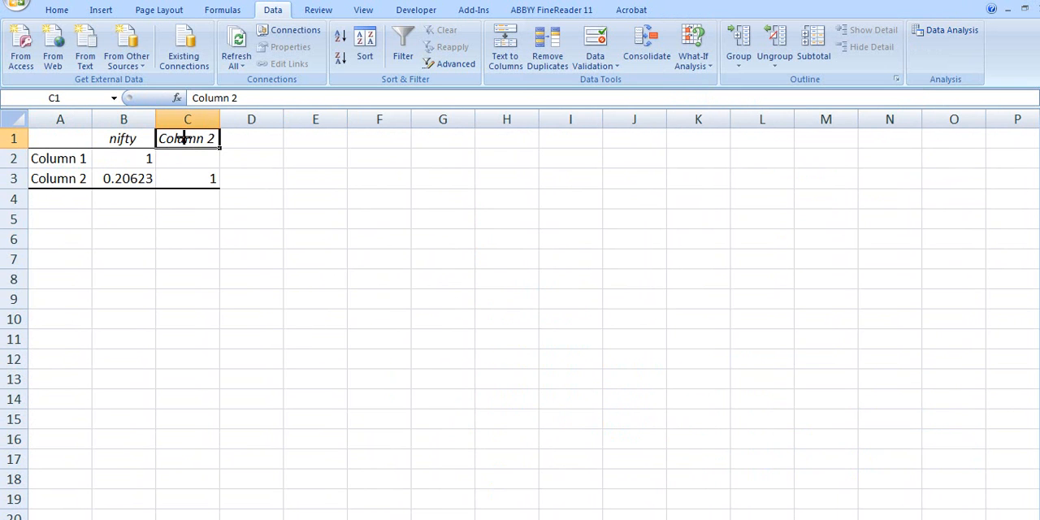
left_click(60, 138)
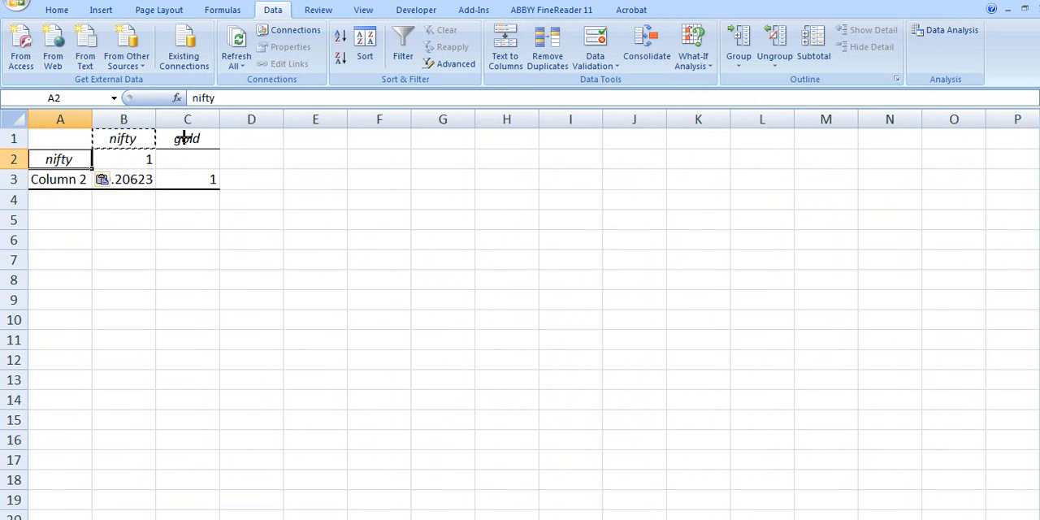
- Label the second row gold and return to the index returns sheet
left_click(380, 220)
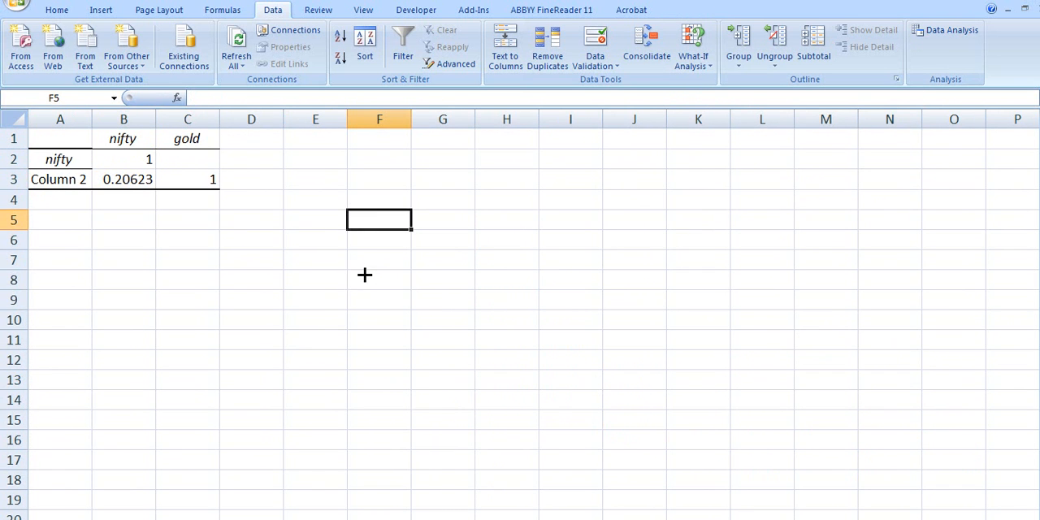
left_click(378, 279)
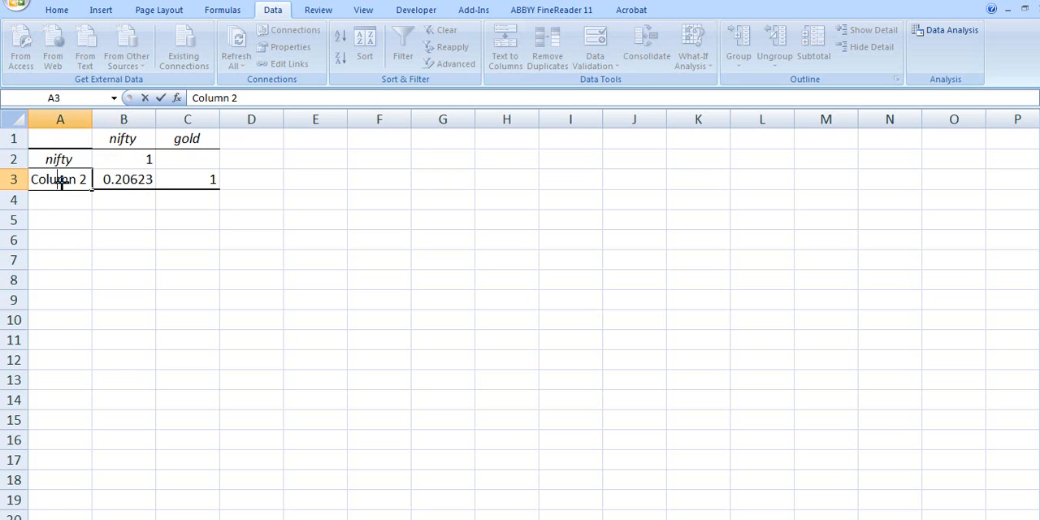
type("gold")
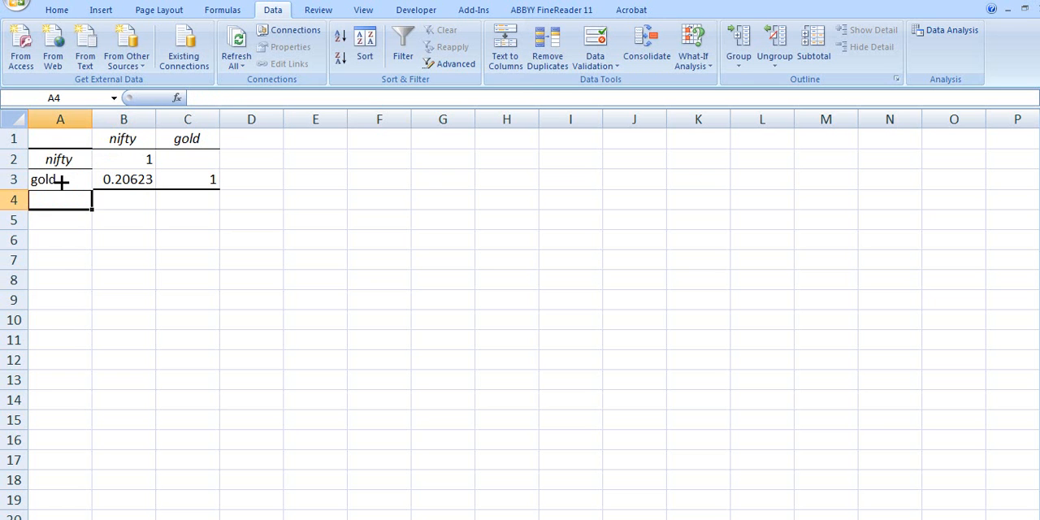
left_click(250, 318)
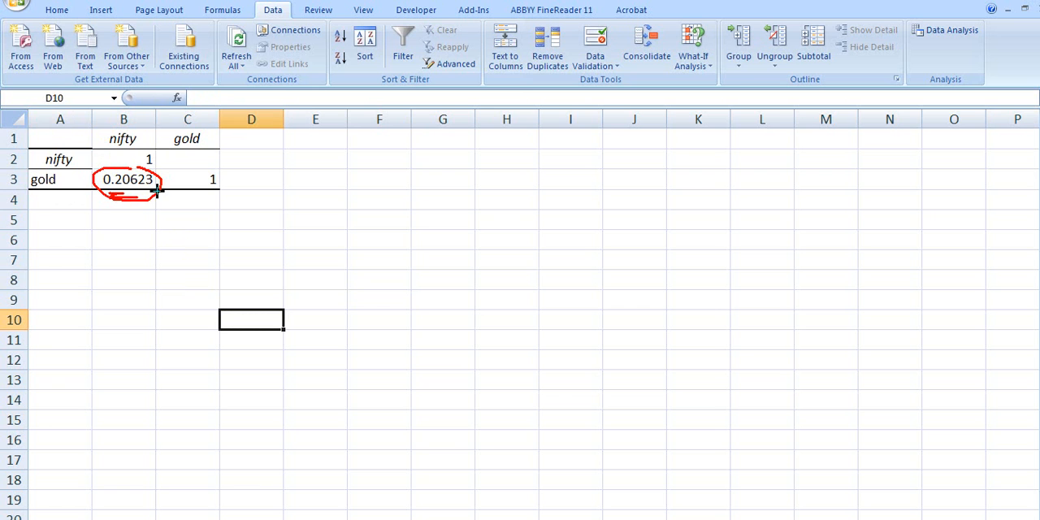
mouse_move(192, 160)
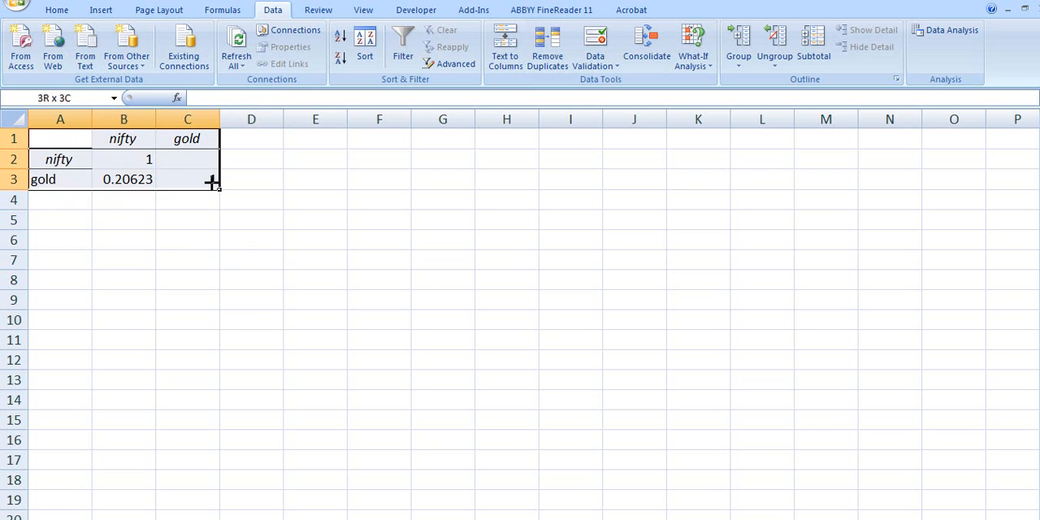
left_click(315, 280)
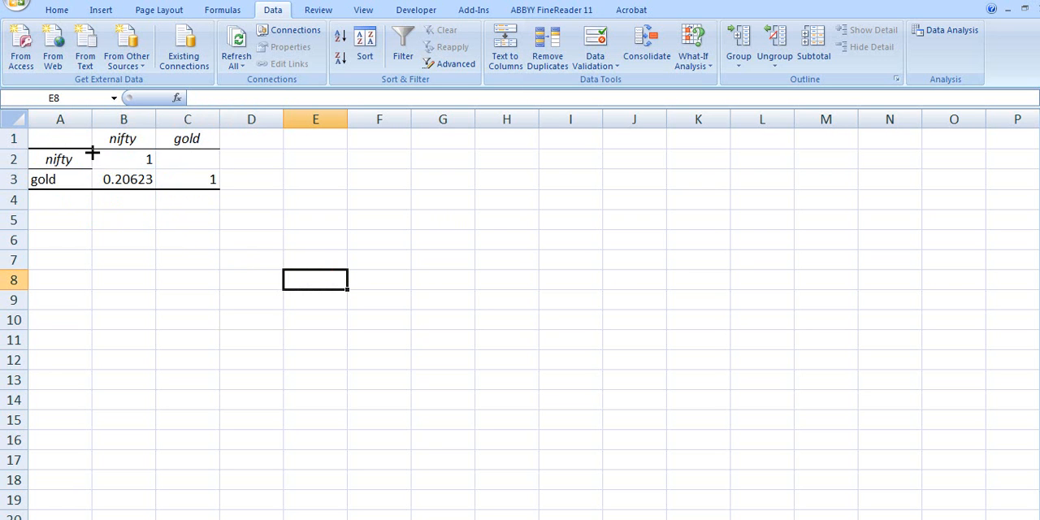
mouse_move(177, 156)
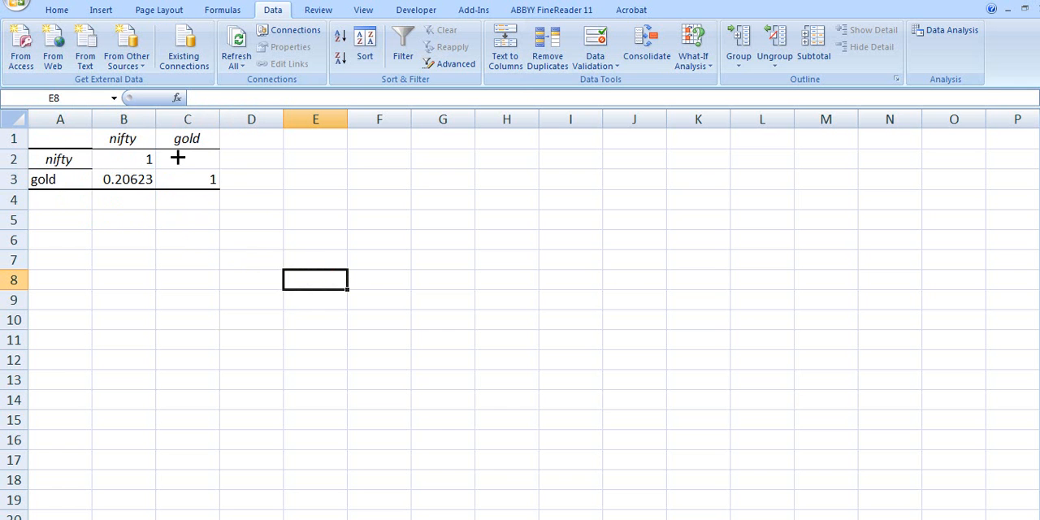
mouse_move(393, 234)
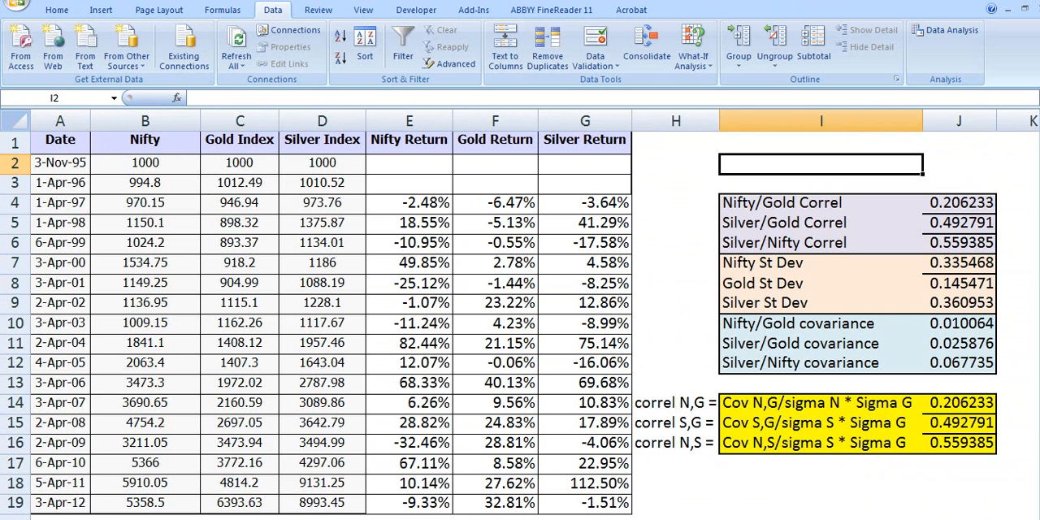
mouse_move(604, 347)
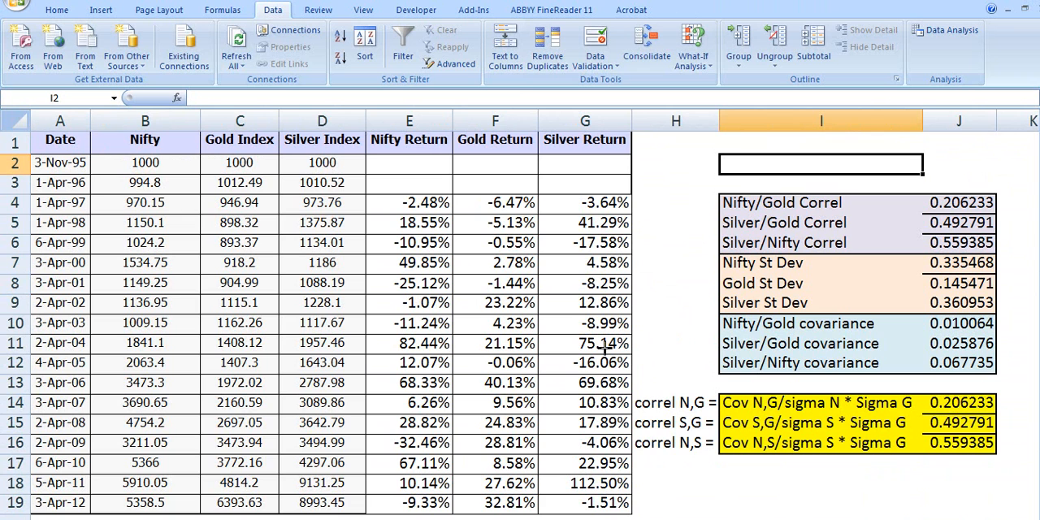
mouse_move(608, 341)
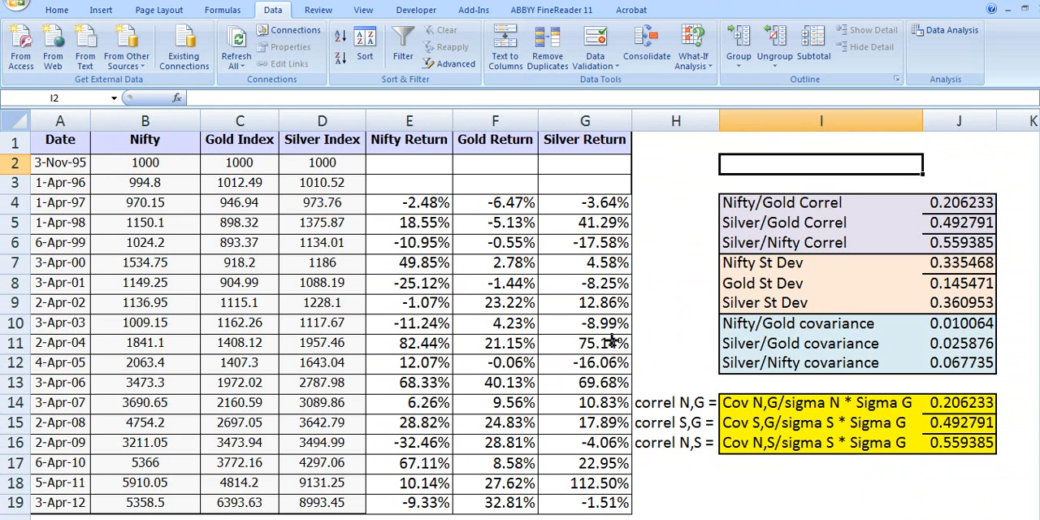
mouse_move(720, 286)
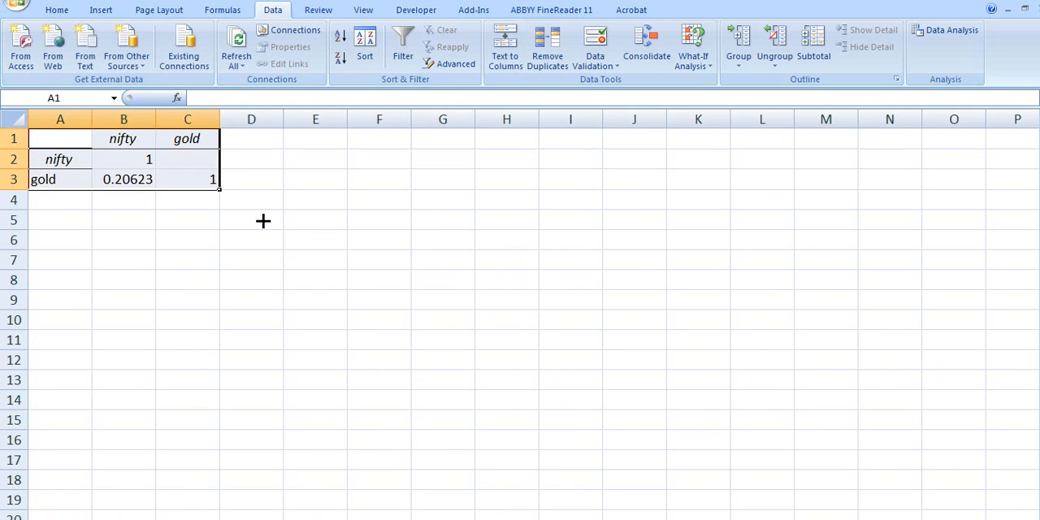
left_click(250, 239)
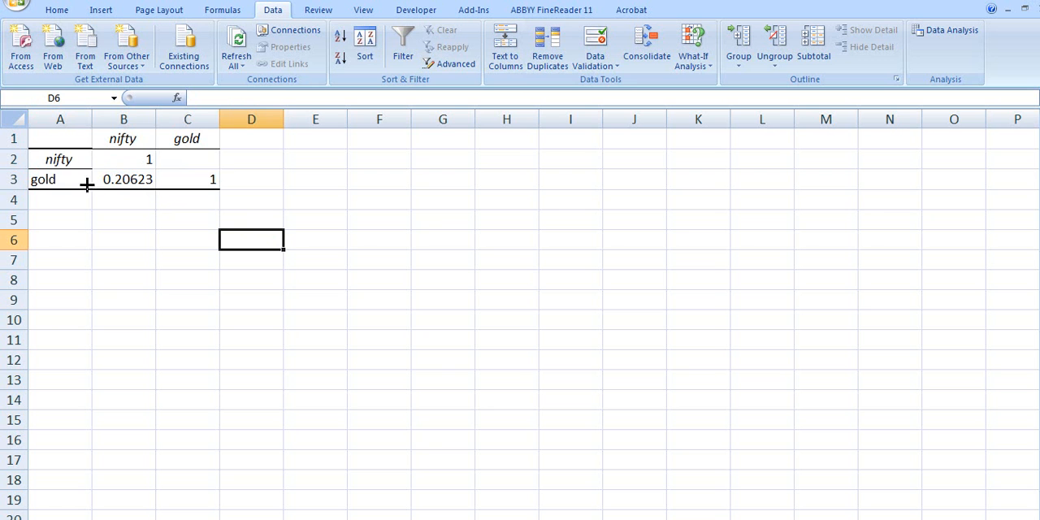
mouse_move(114, 178)
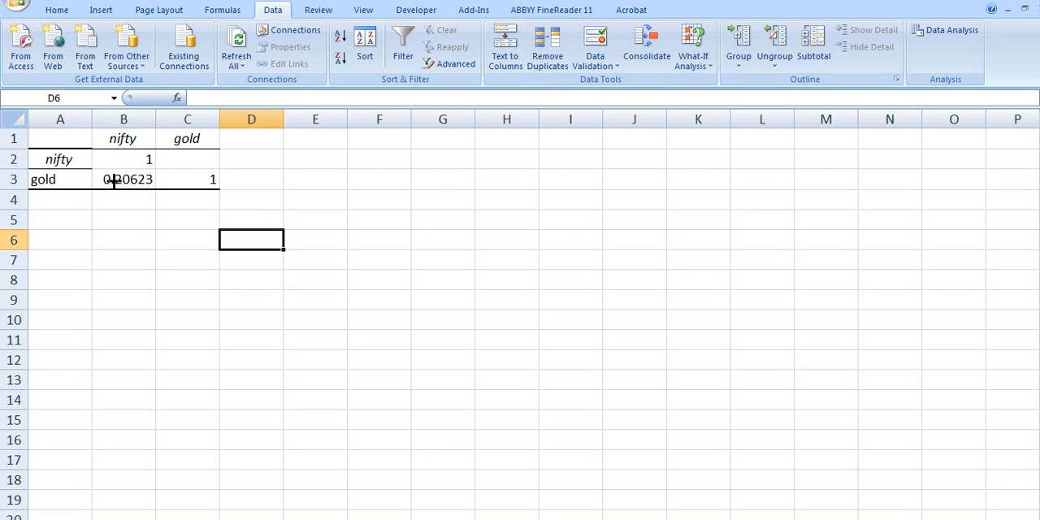
left_click(123, 239)
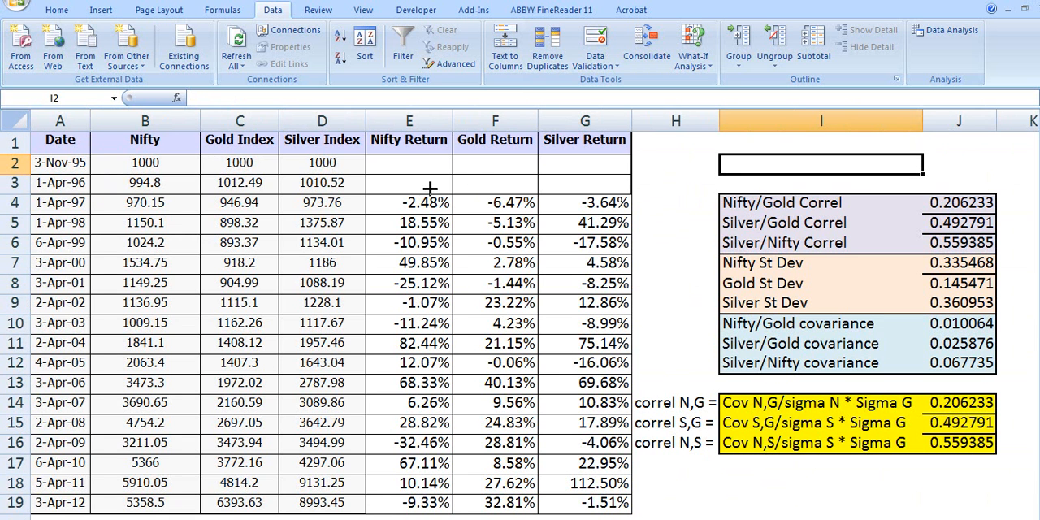
- Run a Correlation on the Nifty, Gold and Silver returns, grouped by columns, onto a new worksheet
left_click(945, 29)
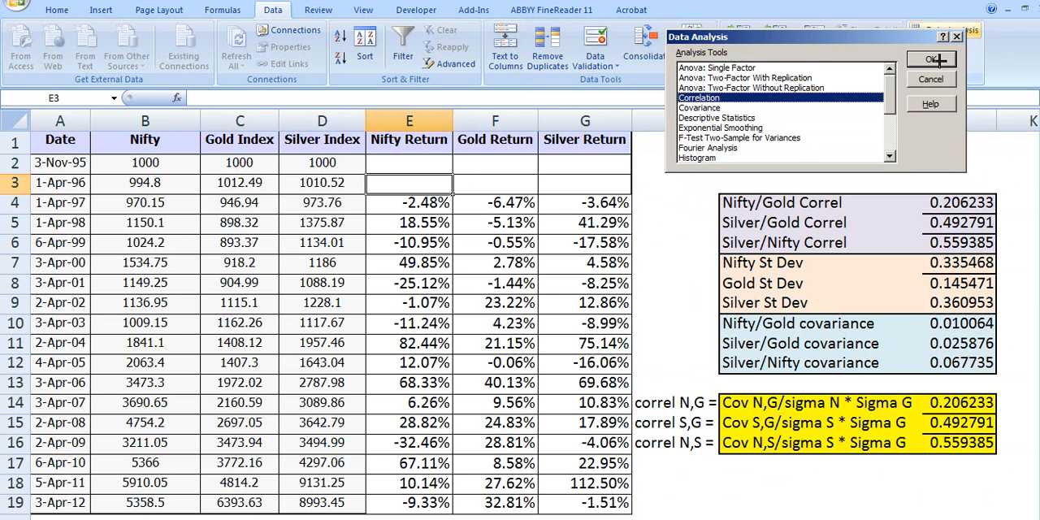
left_click(929, 58)
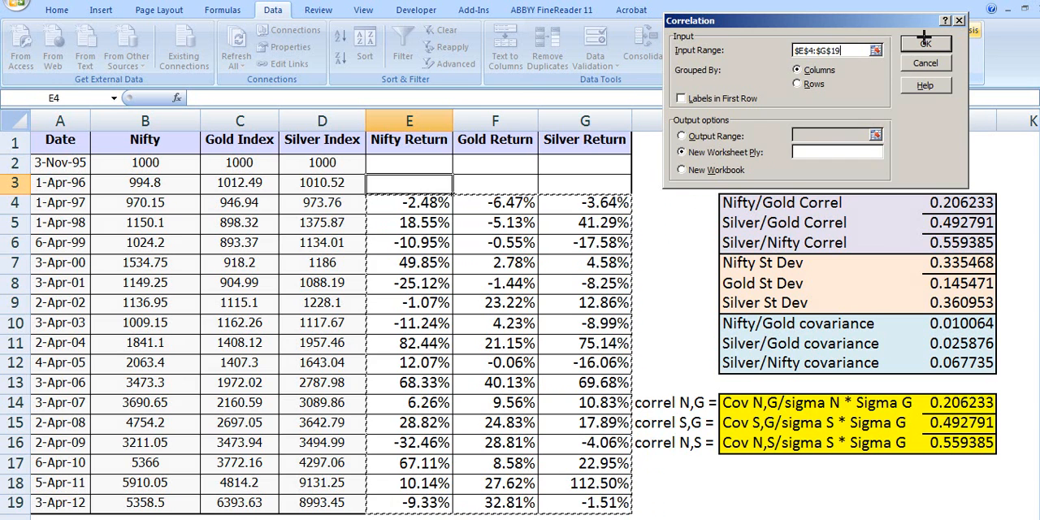
left_click(925, 42)
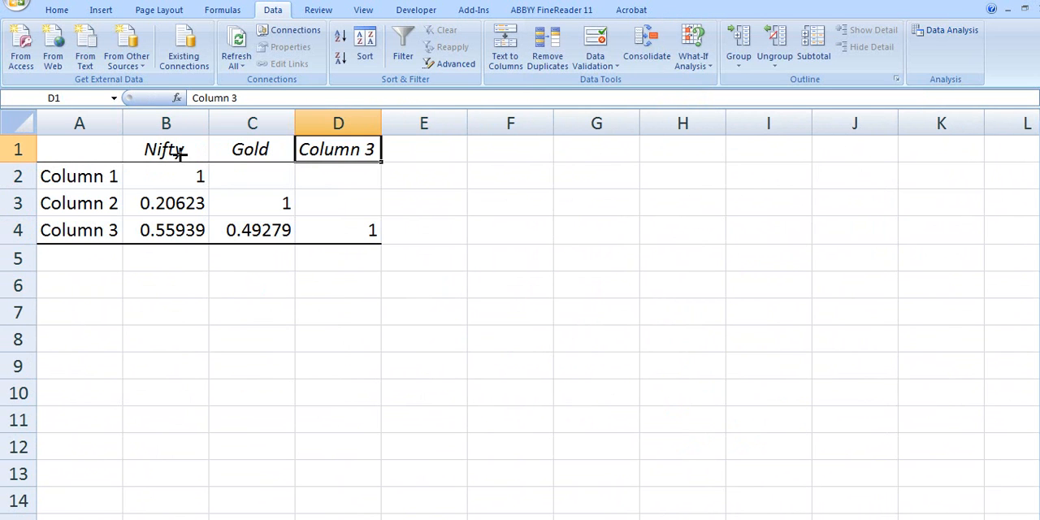
- Replace the Column 3 headers with Silver to complete the Nifty, Gold, Silver labels
type("Silver")
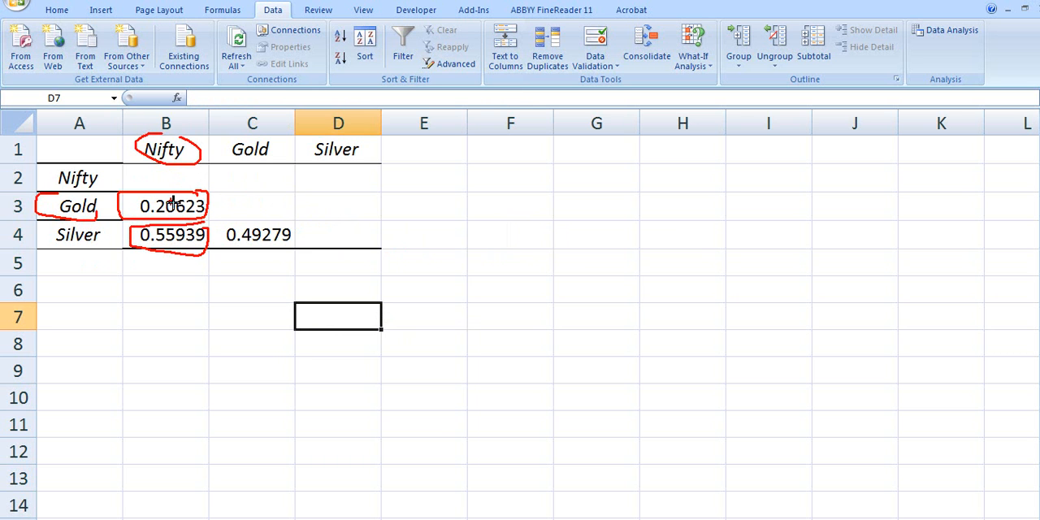
mouse_move(235, 176)
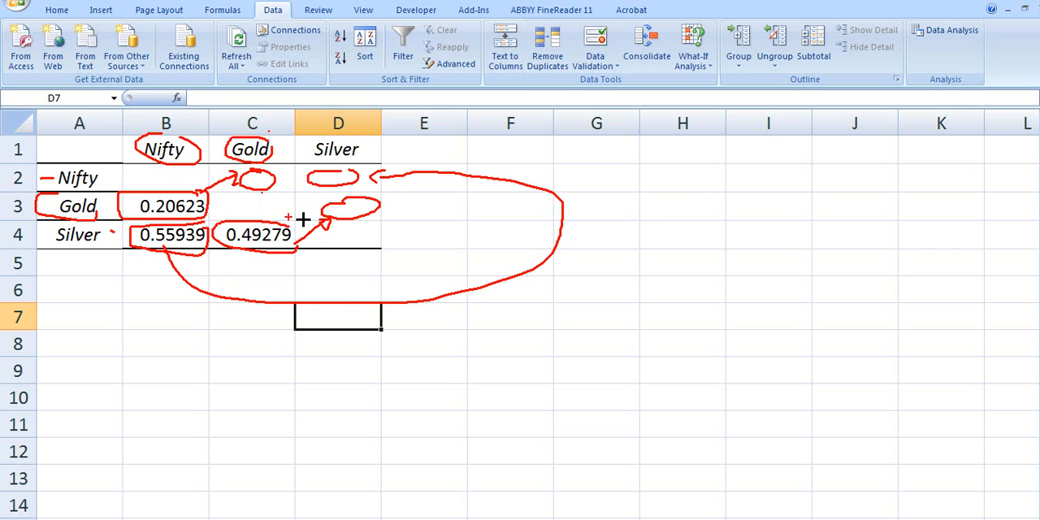
mouse_move(364, 234)
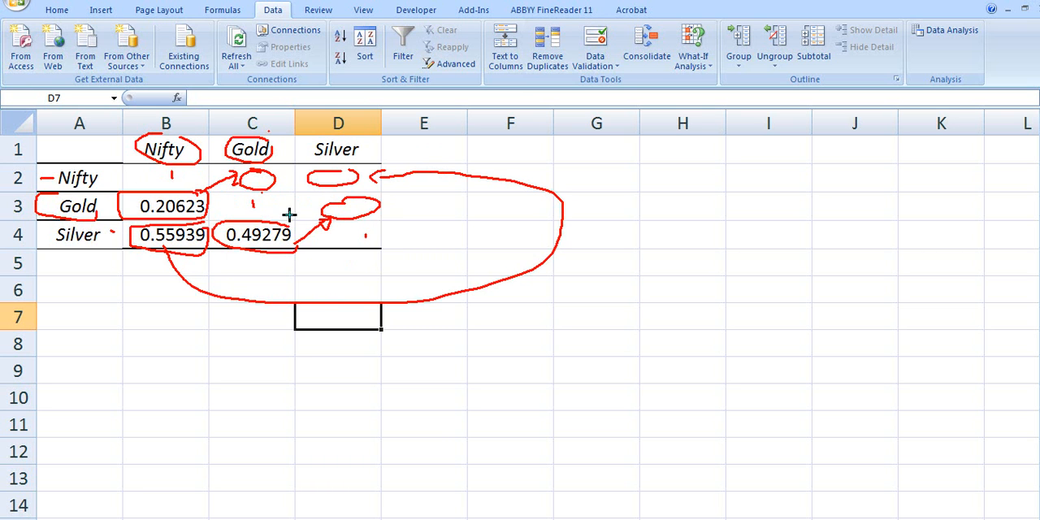
mouse_move(283, 244)
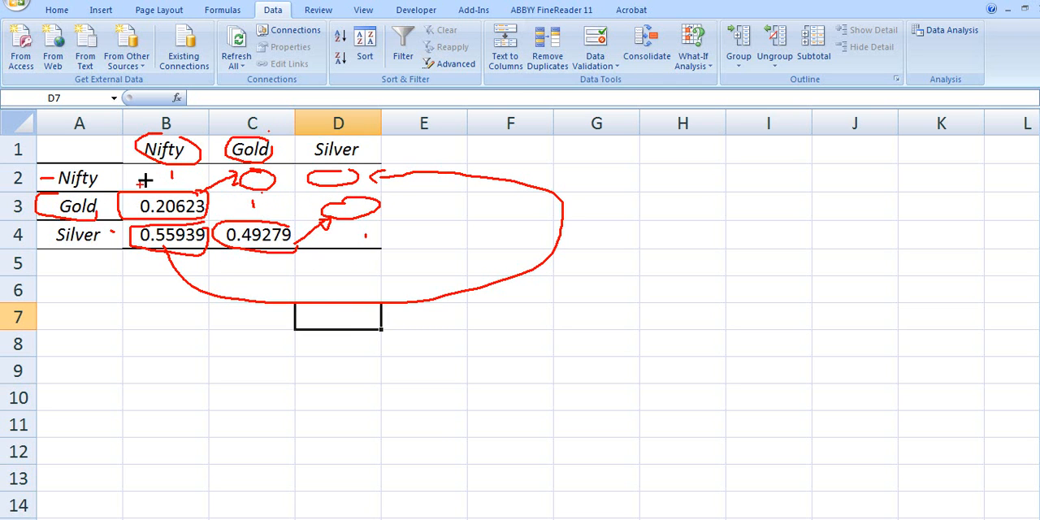
mouse_move(269, 241)
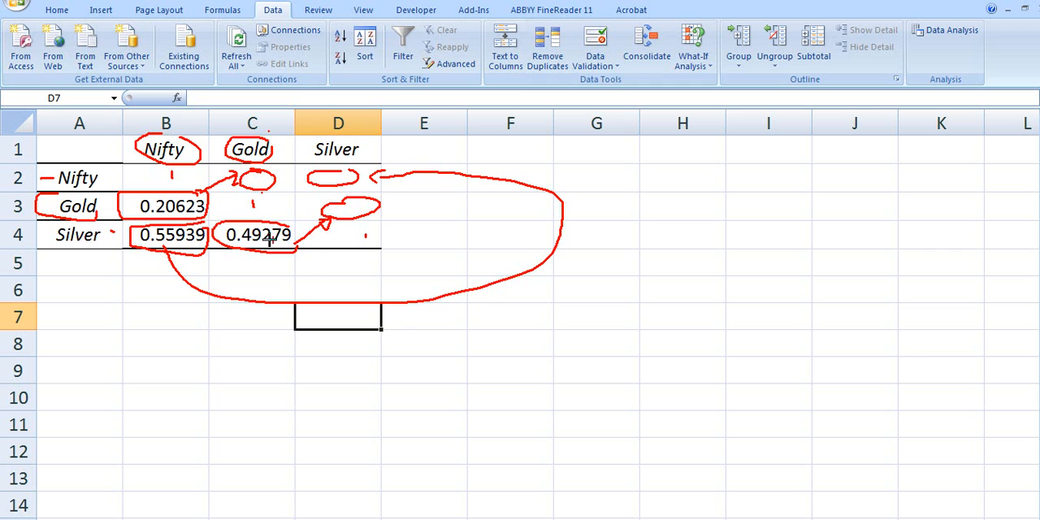
mouse_move(312, 270)
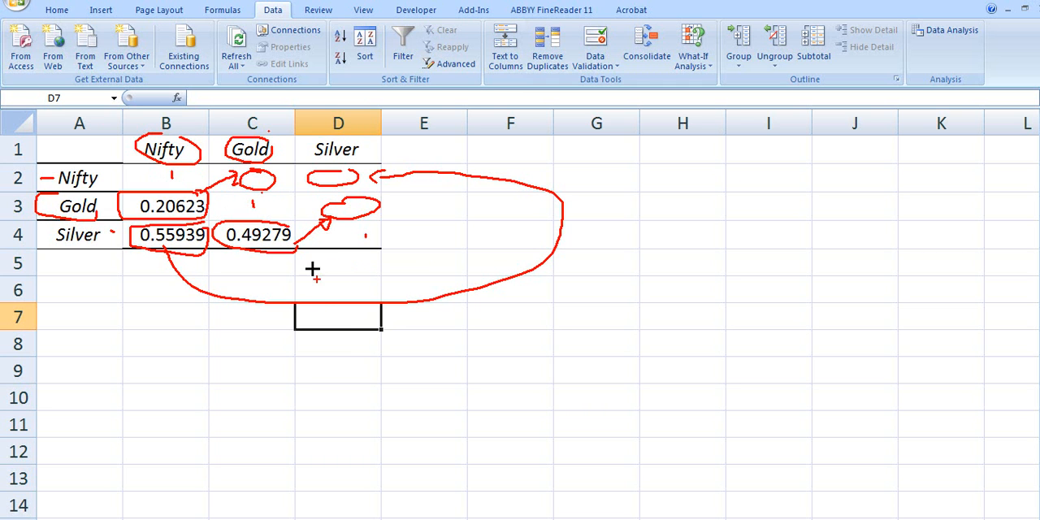
mouse_move(305, 497)
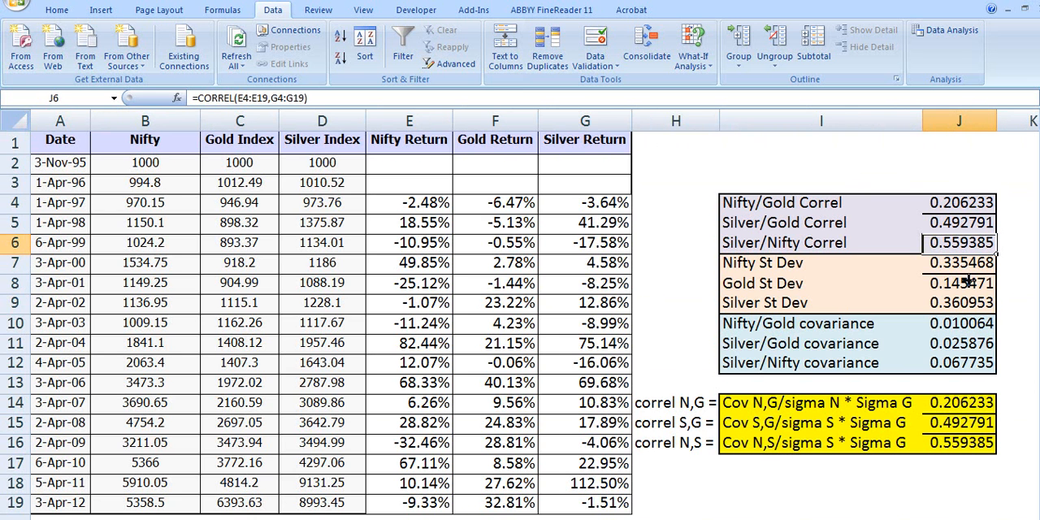
left_click(820, 162)
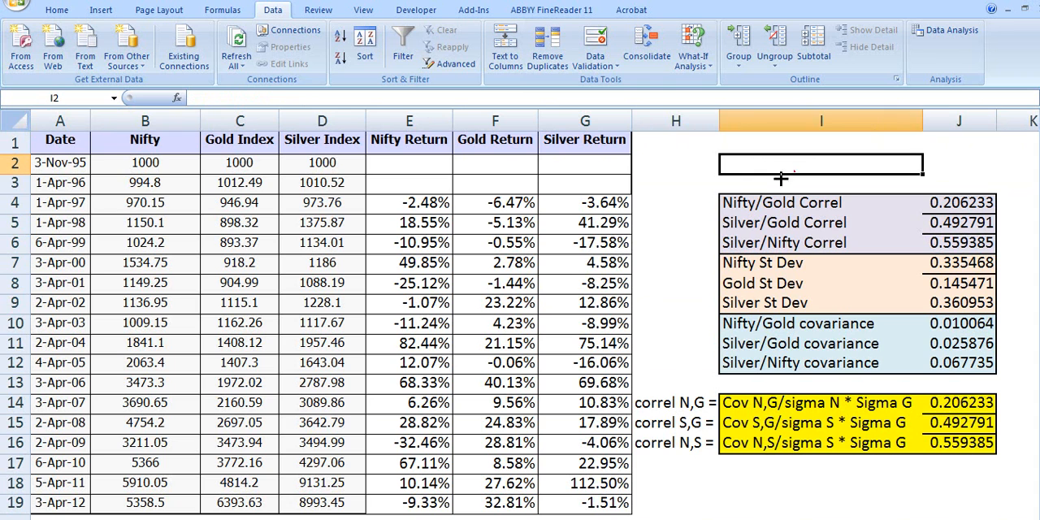
mouse_move(934, 241)
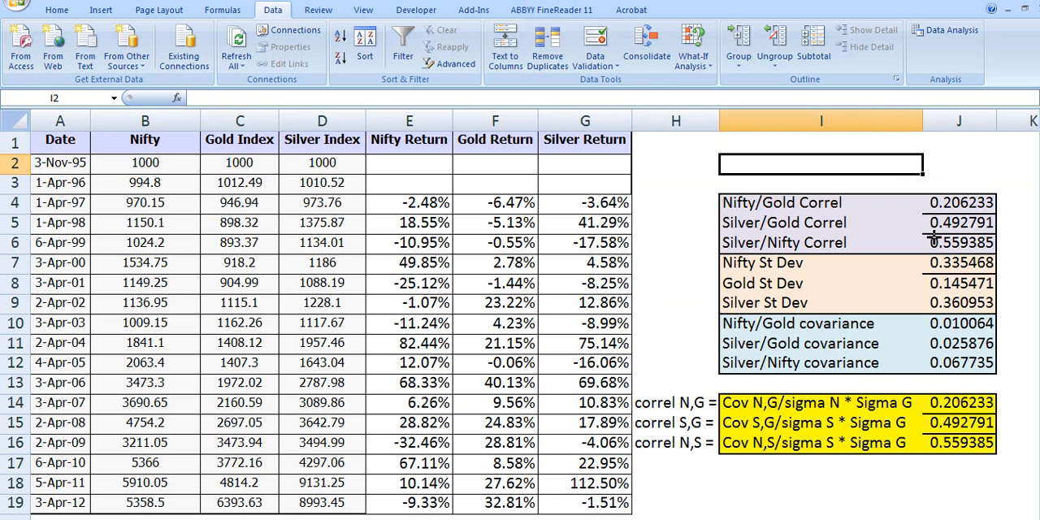
left_click_drag(821, 163, 995, 442)
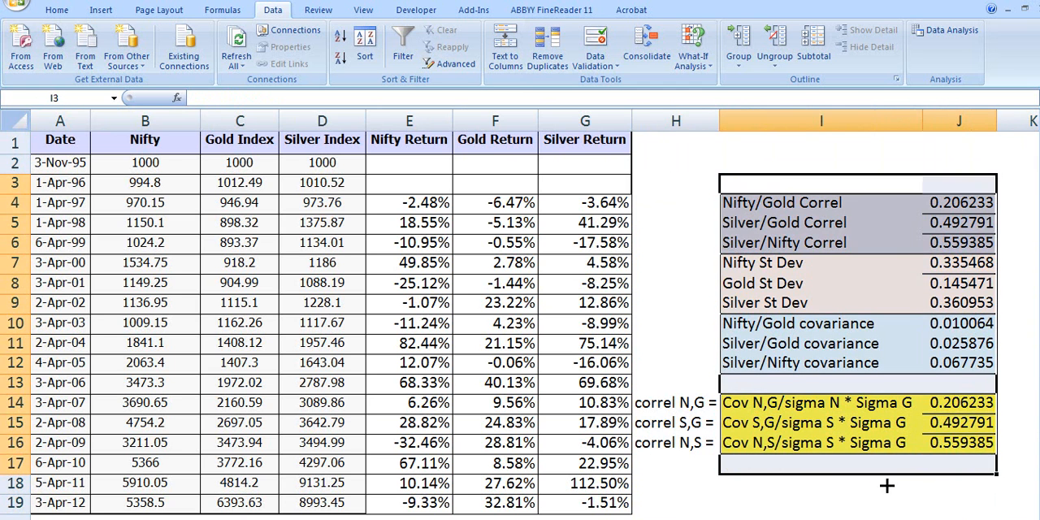
left_click(820, 484)
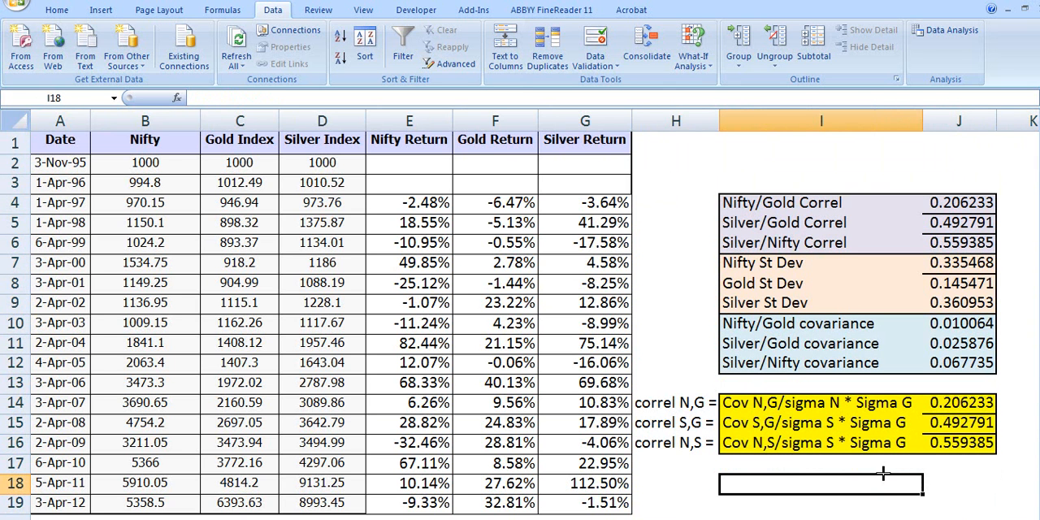